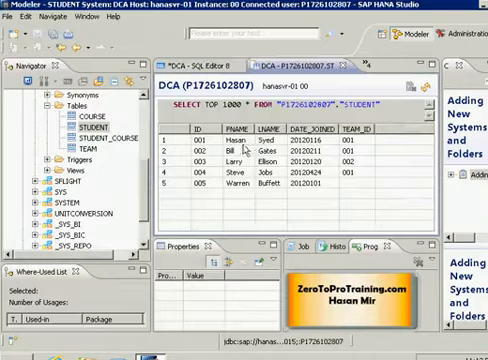
mouse_move(376, 168)
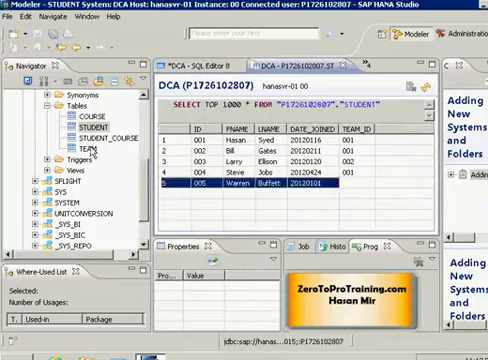
Open the TEAM table from the Navigator's context menu in its own editor.
right_click(66, 158)
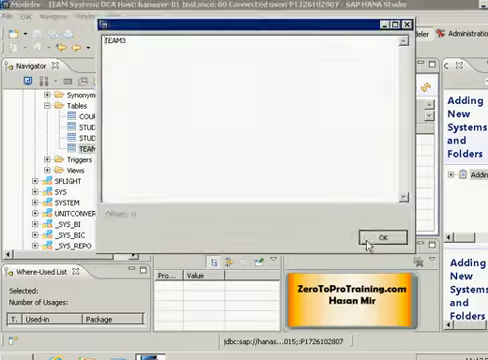
left_click(380, 236)
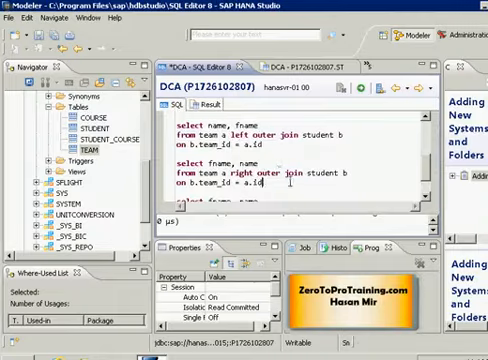
mouse_move(282, 160)
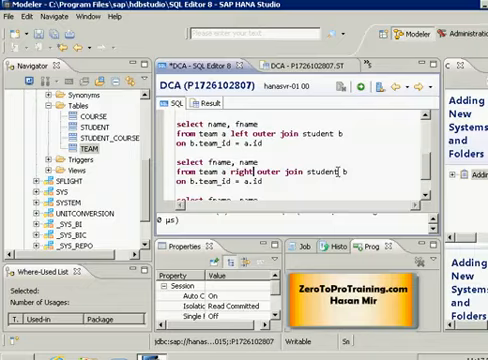
mouse_move(338, 178)
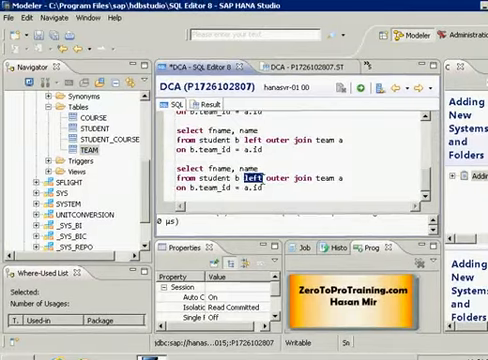
Replace RIGHT with FULL so the second query becomes a FULL OUTER JOIN of student and team.
type("full")
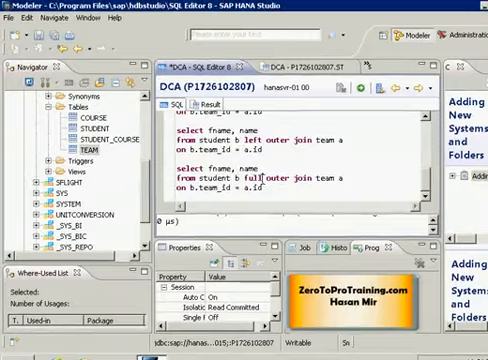